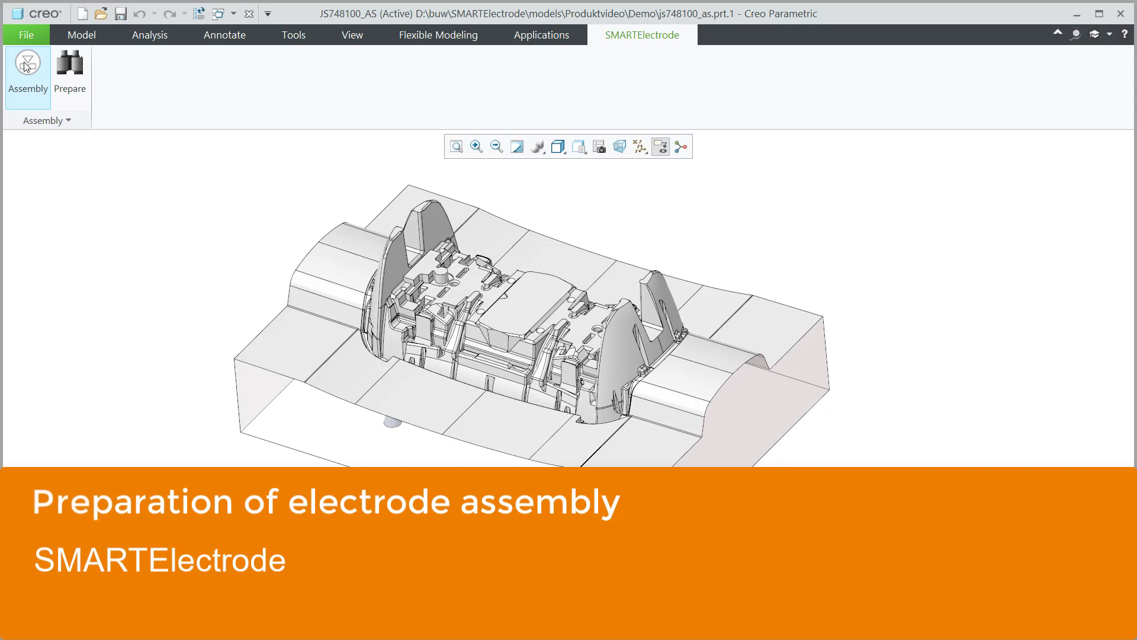
# Create the electrode assembly JS748100_AS_SE_ASM for insert JS748100_AS via Assembly Setup
pyautogui.click(27, 68)
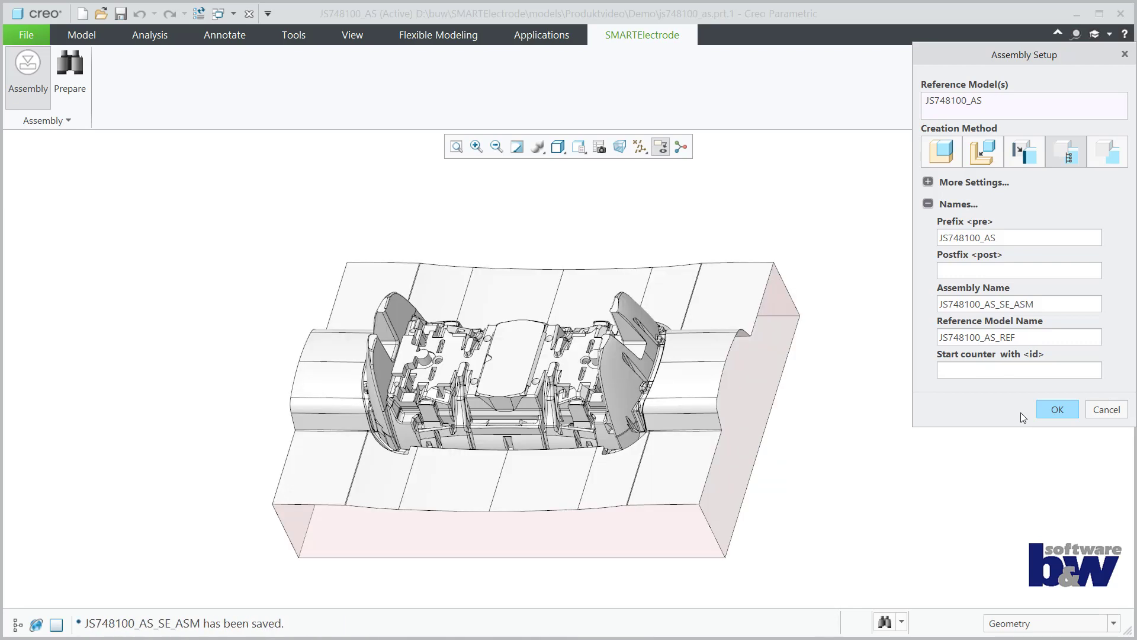
pyautogui.click(1055, 409)
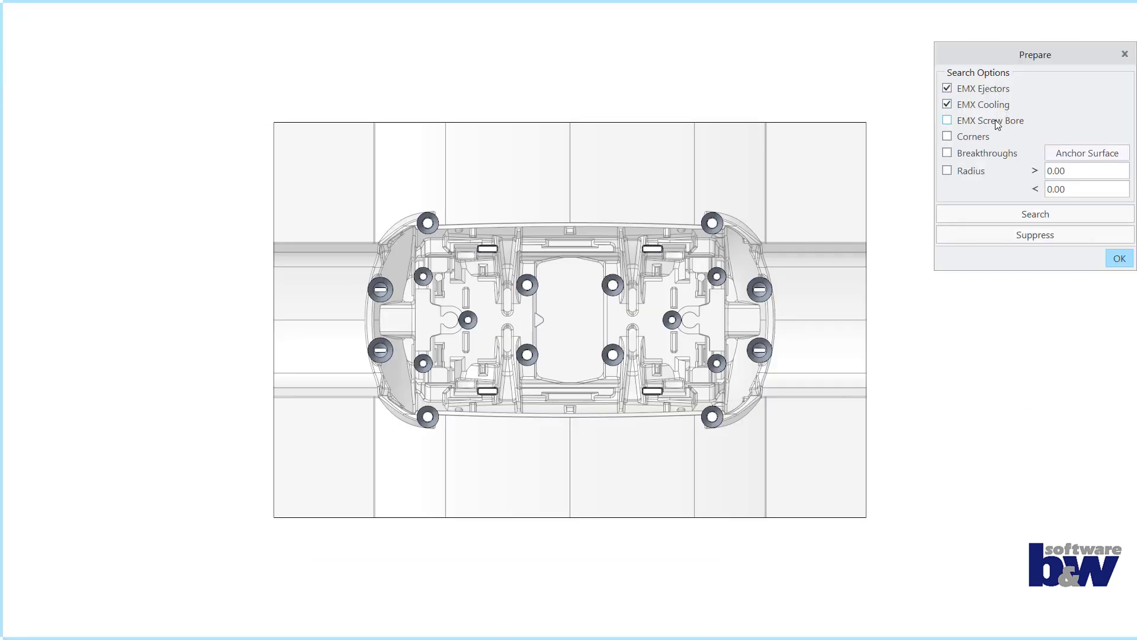
# Search and suppress ejector, cooling and screw-bore features, then search and remove breakthroughs
pyautogui.click(948, 121)
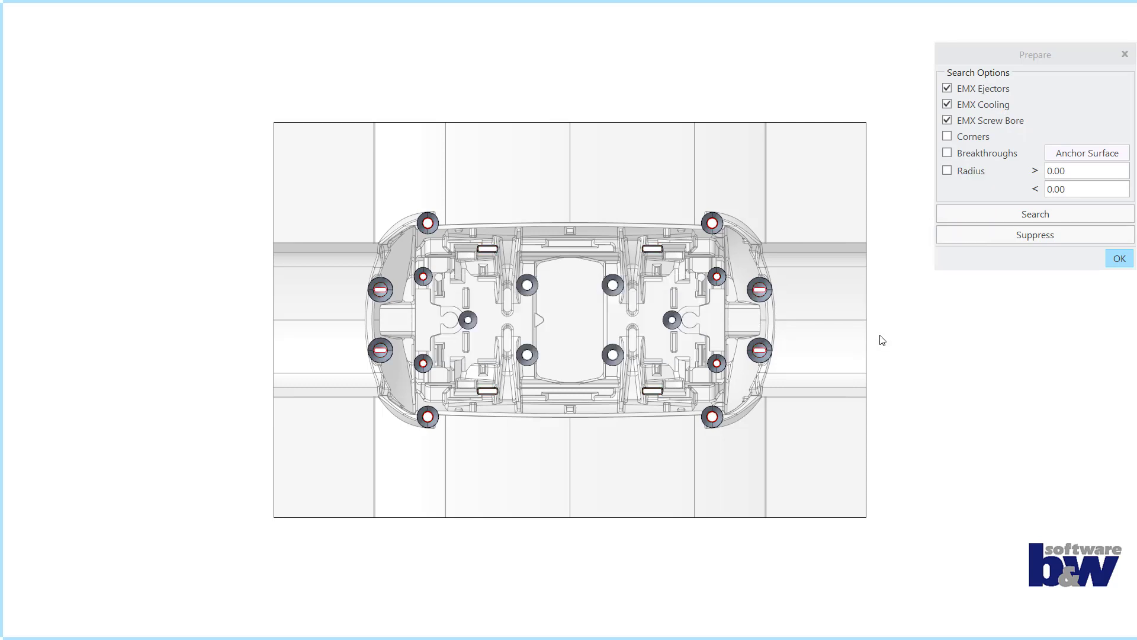
pyautogui.click(1034, 234)
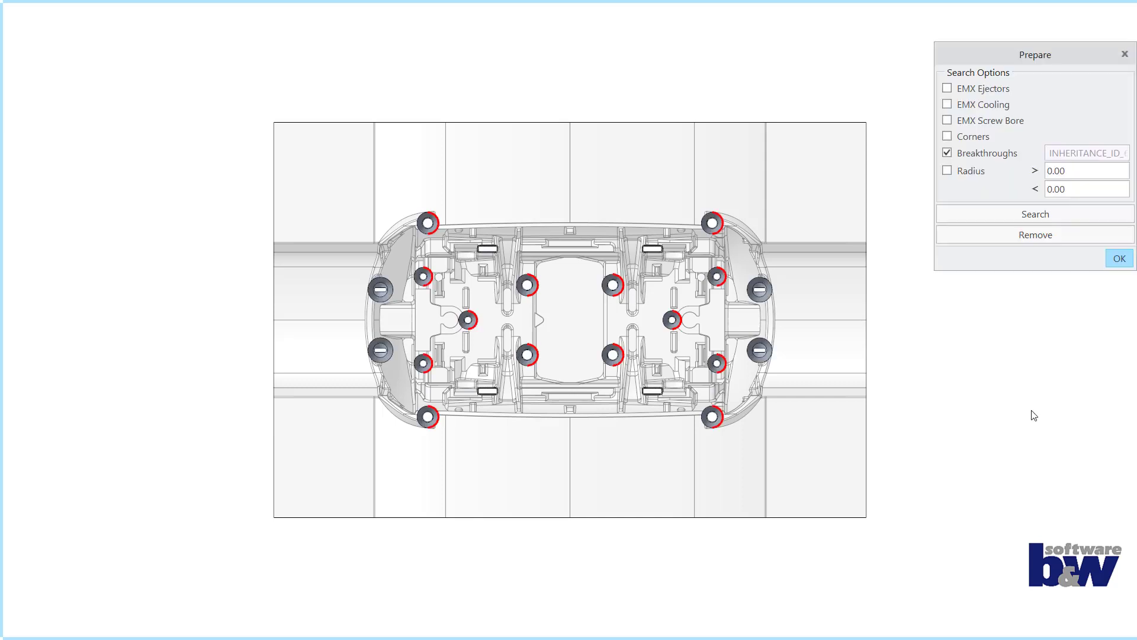
pyautogui.click(1034, 234)
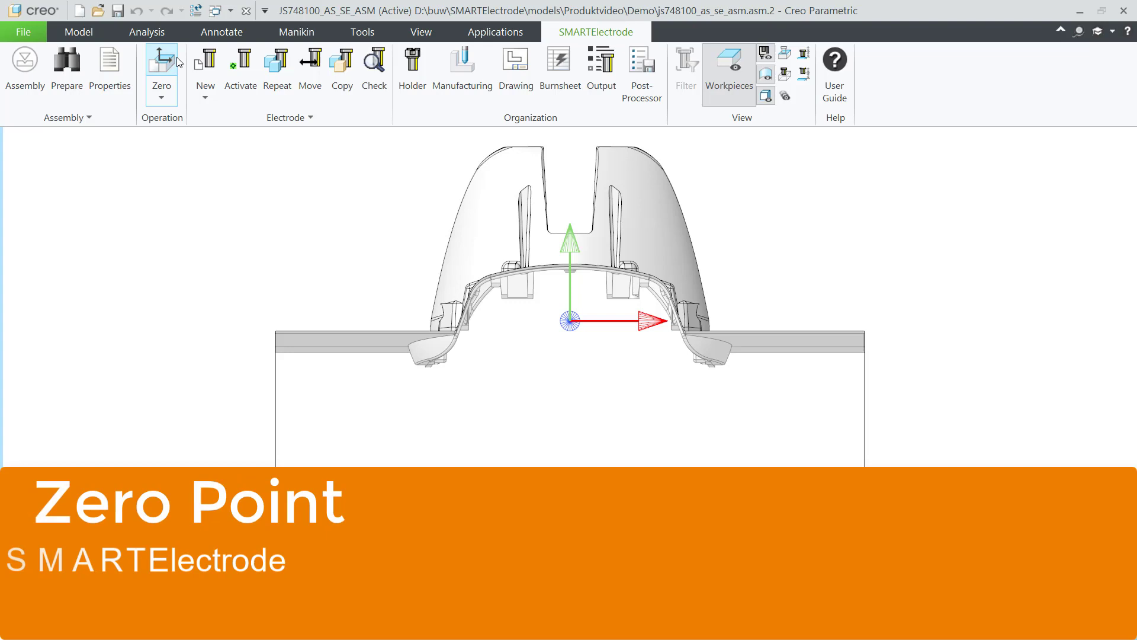
# Define zero-point operations JS748100_AS_OP_03 and JS748100_AS_OP_04, each on an insert coordinate system
pyautogui.click(161, 65)
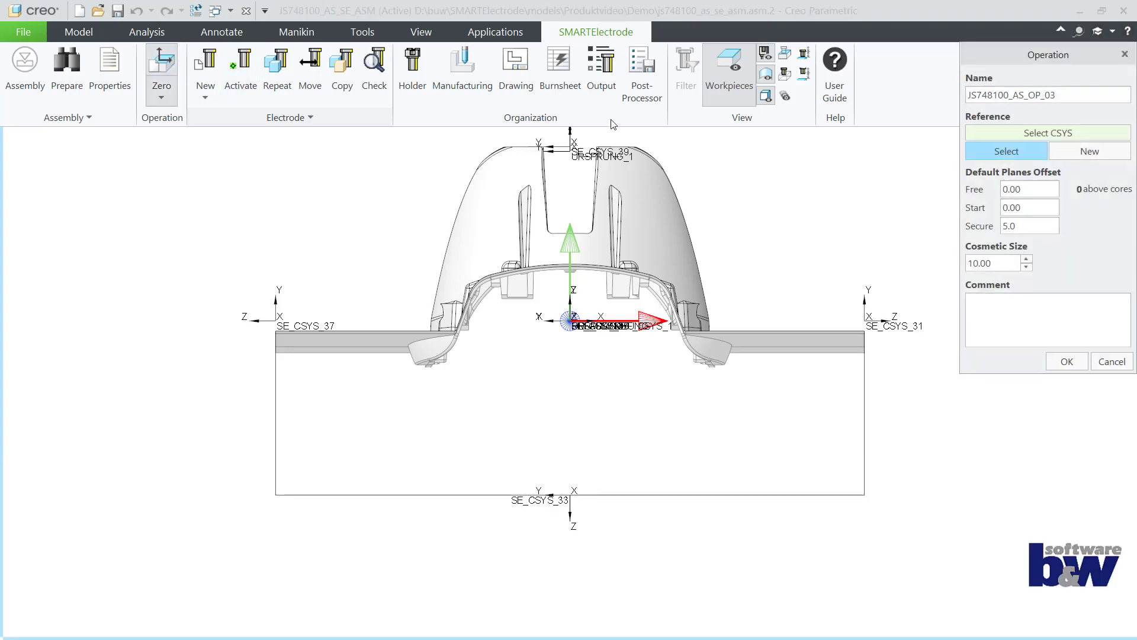
pyautogui.click(573, 134)
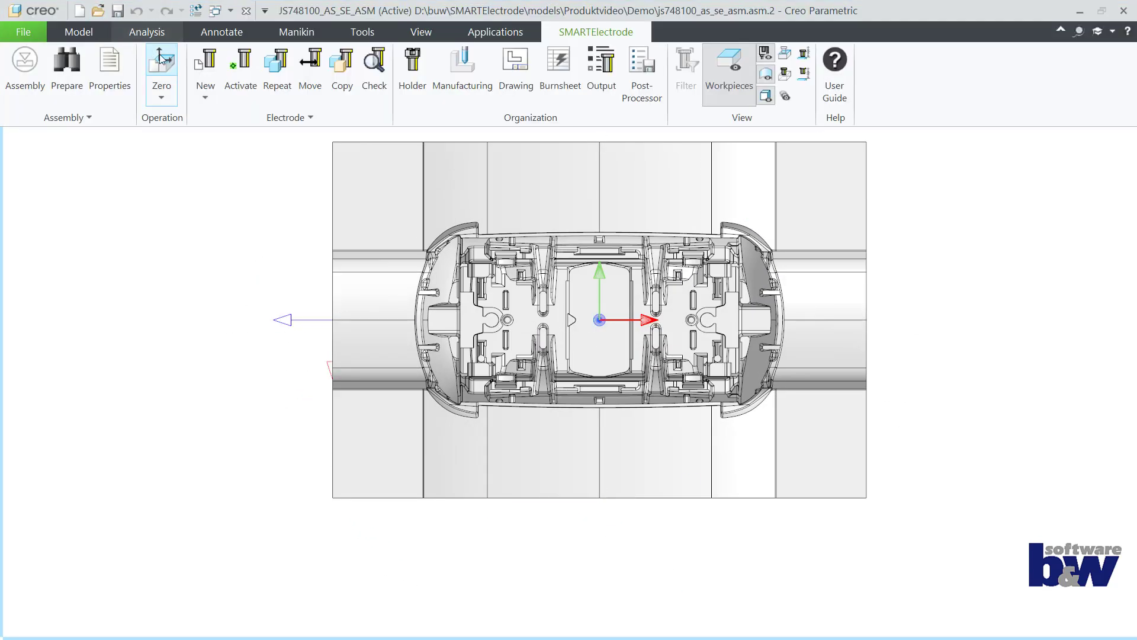
pyautogui.click(161, 69)
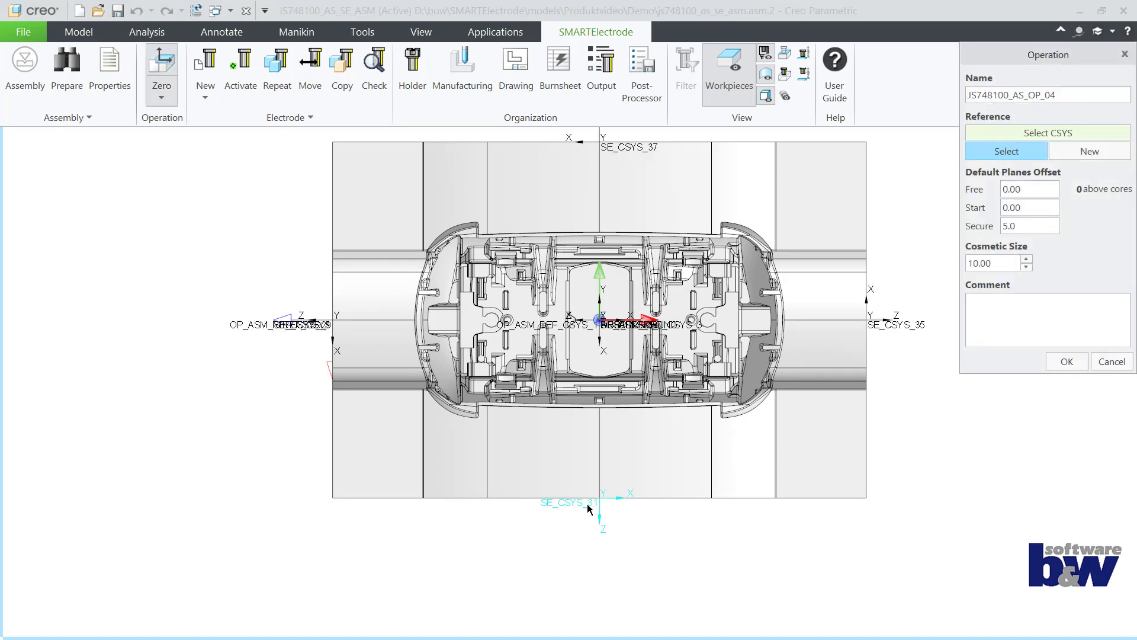
pyautogui.click(590, 500)
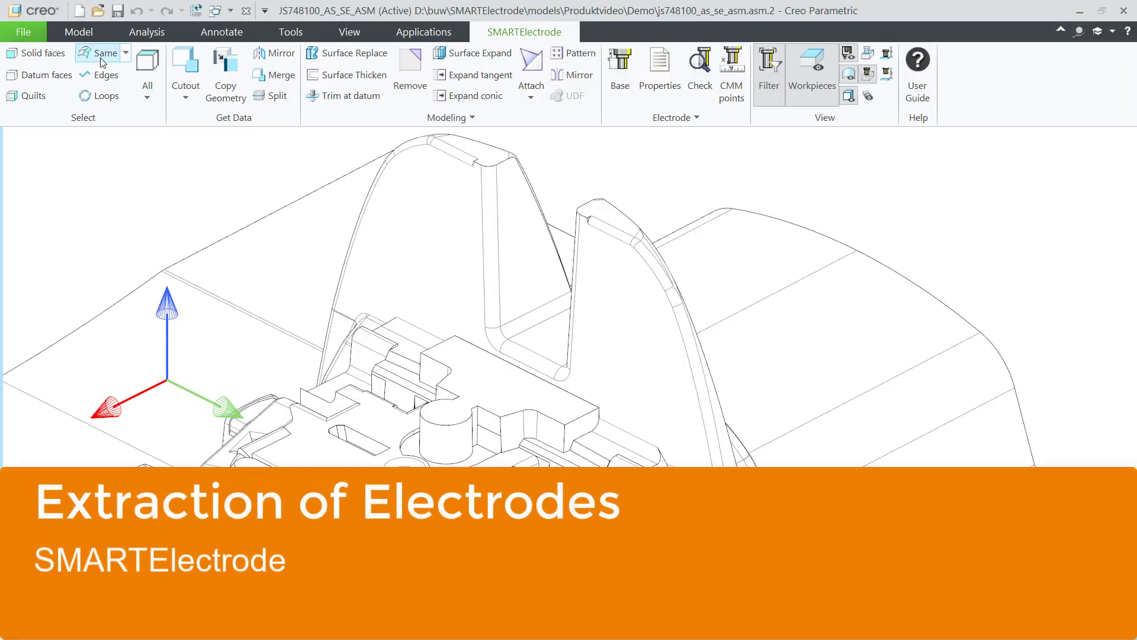
# Select the slot faces, create a cutout with value 25.000 for JS748100_AS_EDM_15 and check it in the Model Tree
pyautogui.click(104, 53)
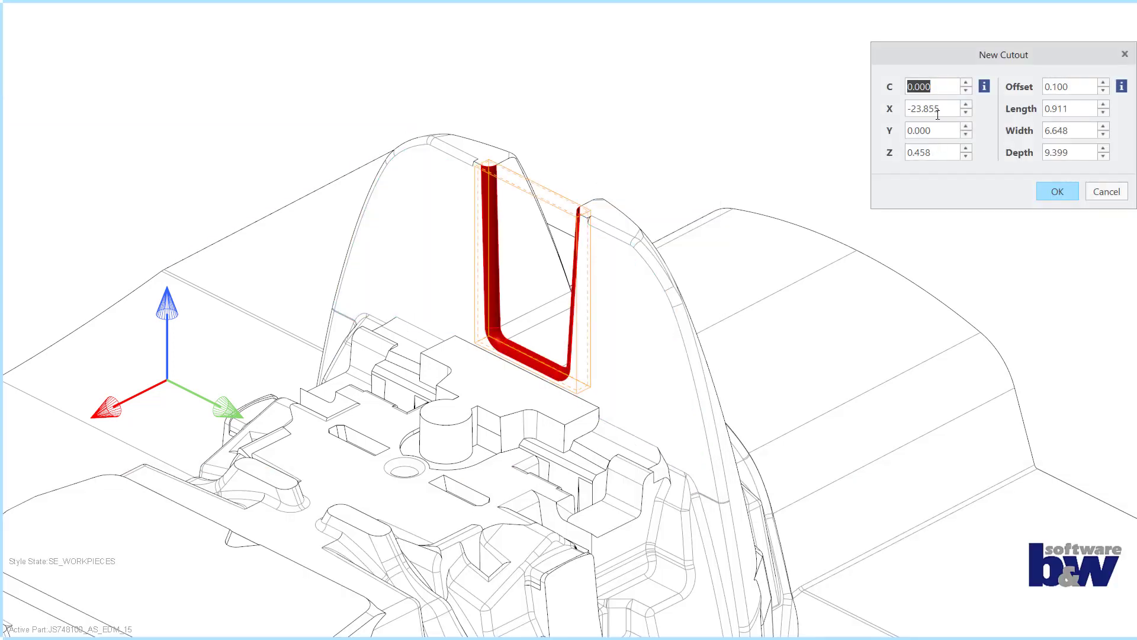
pyautogui.write('25.000')
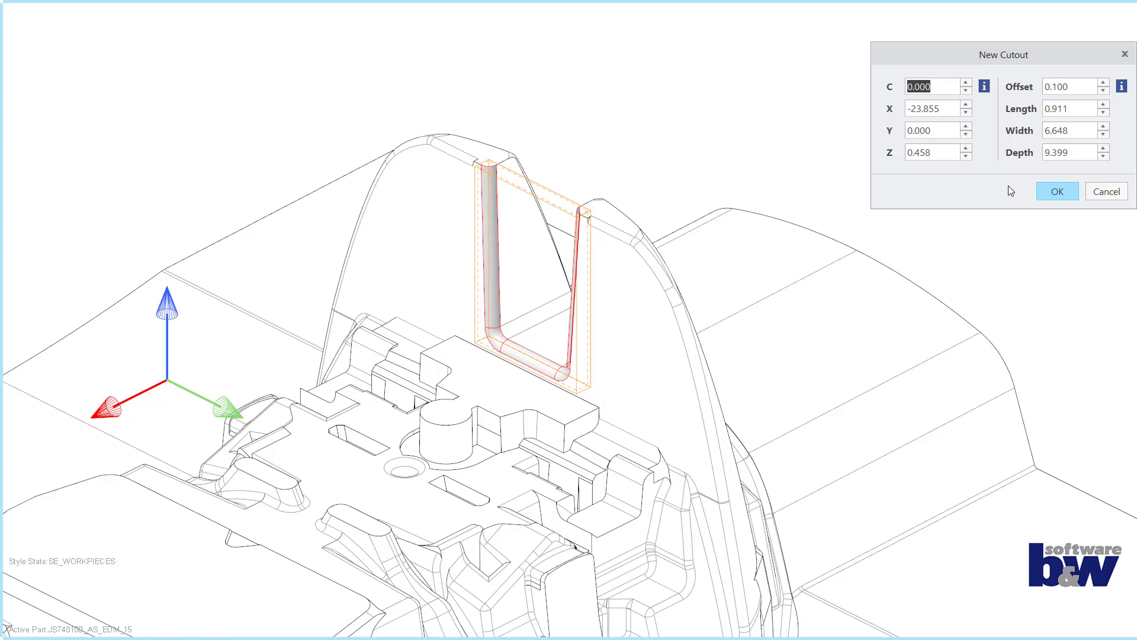
pyautogui.click(1055, 190)
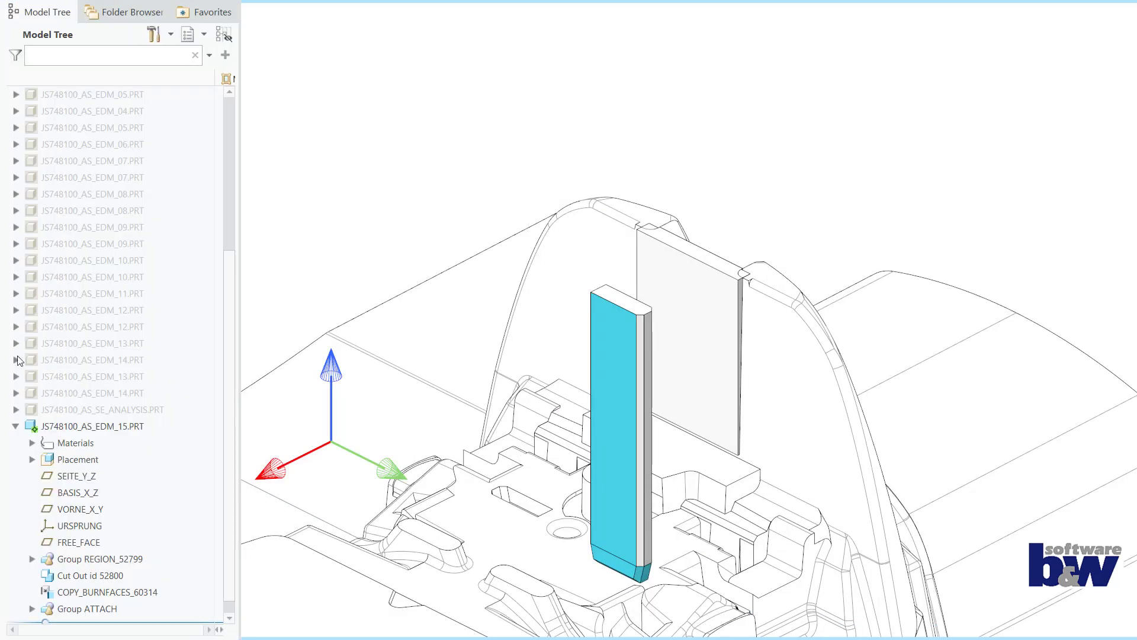
pyautogui.click(92, 359)
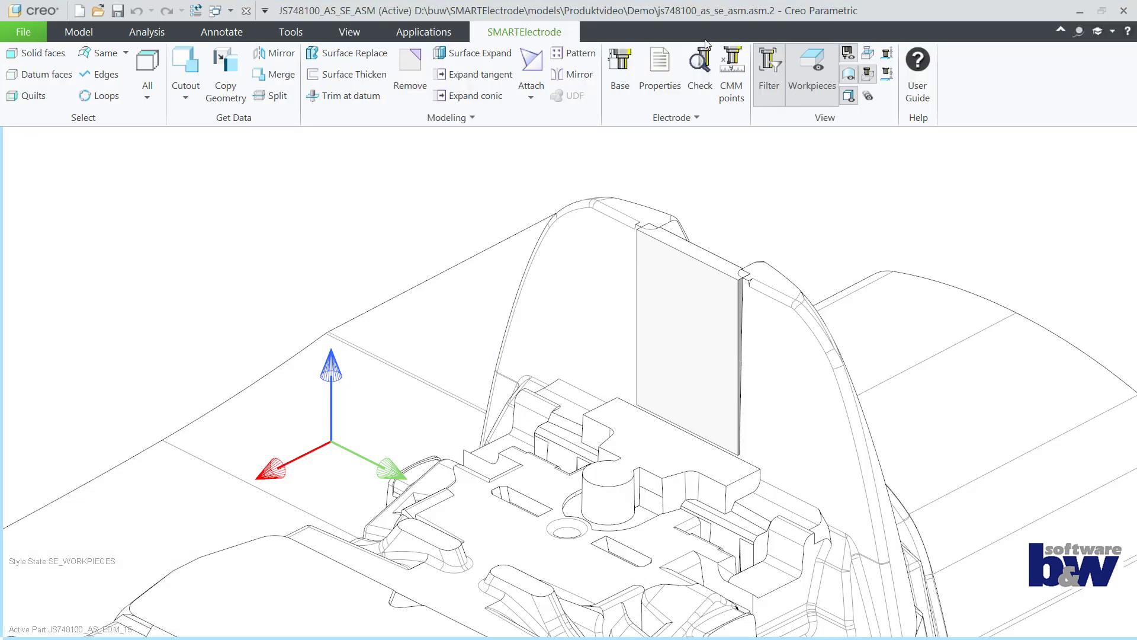
# Show all extracted electrodes, then activate JS748100_AS_EDM_01 as the working electrode
pyautogui.click(811, 65)
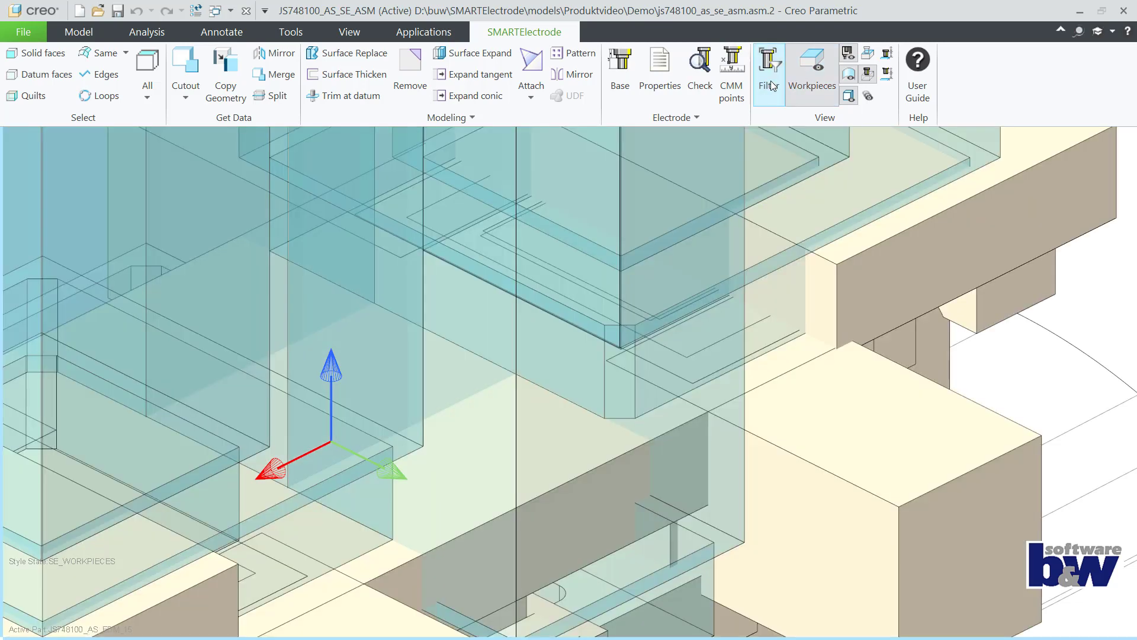
pyautogui.click(619, 69)
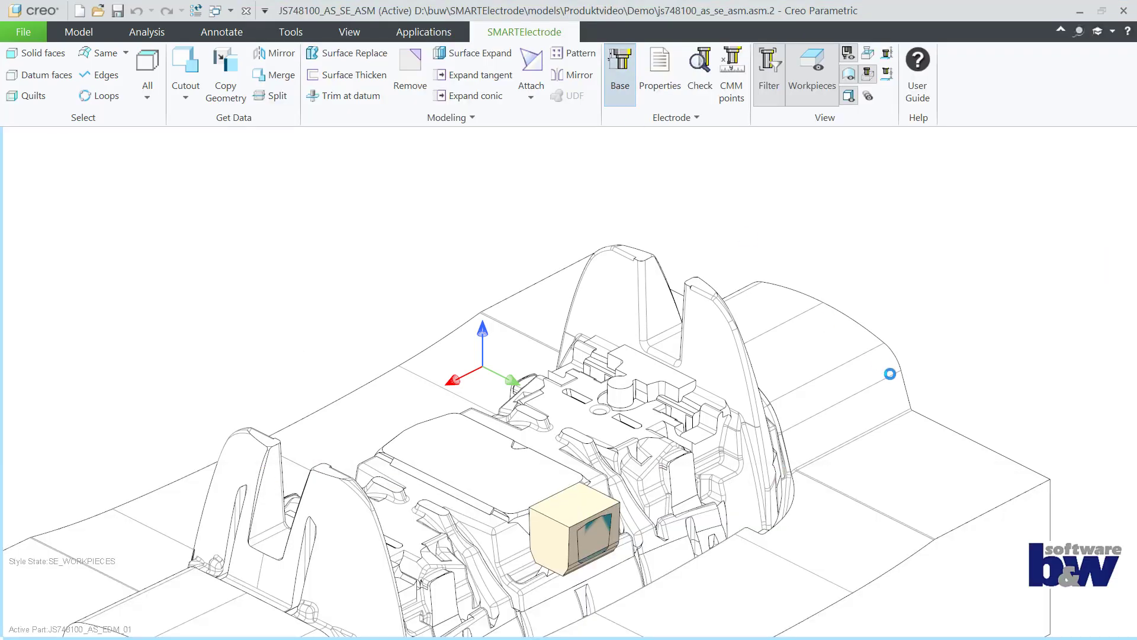
# Add a base to EDM_01, trying 25X25 and 50X15 blanks before settling on 15X15
pyautogui.click(620, 68)
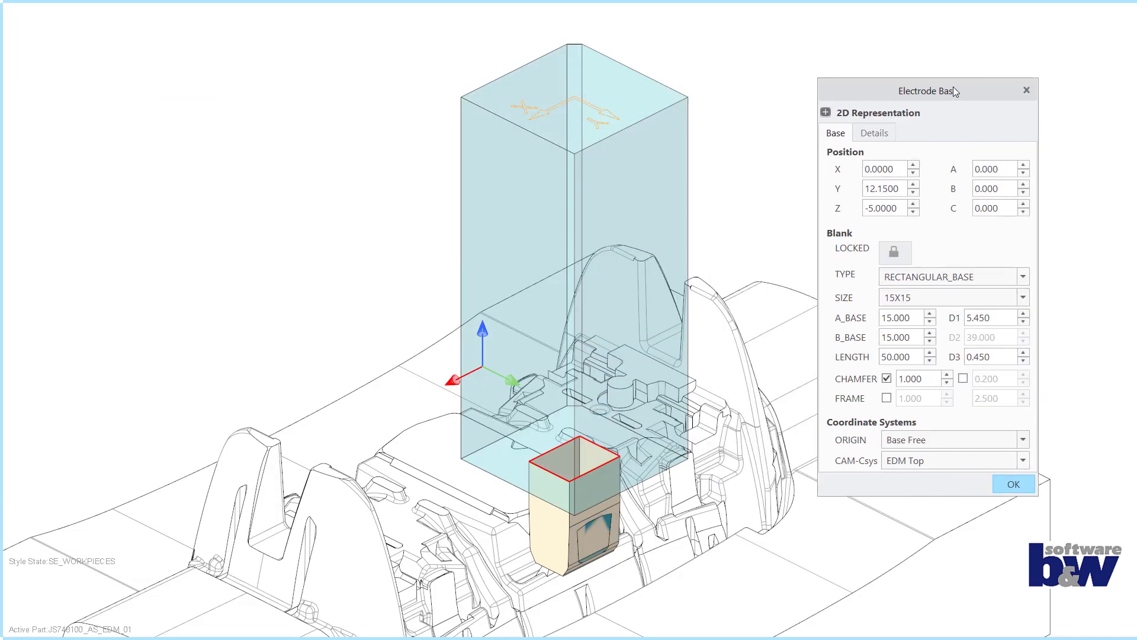
pyautogui.click(1019, 296)
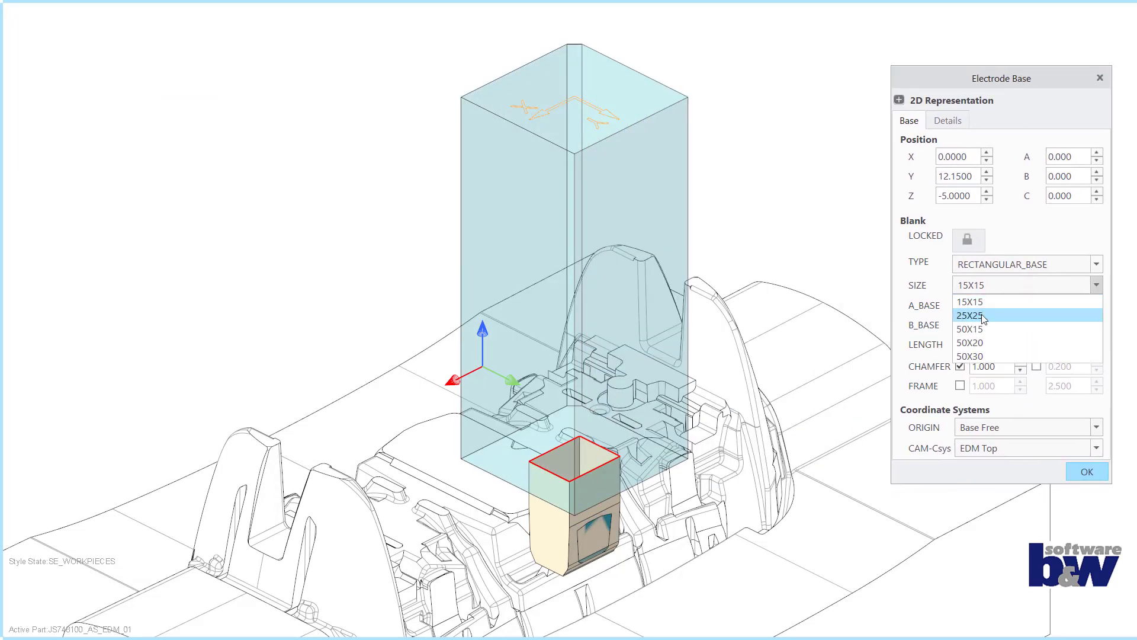
pyautogui.click(973, 315)
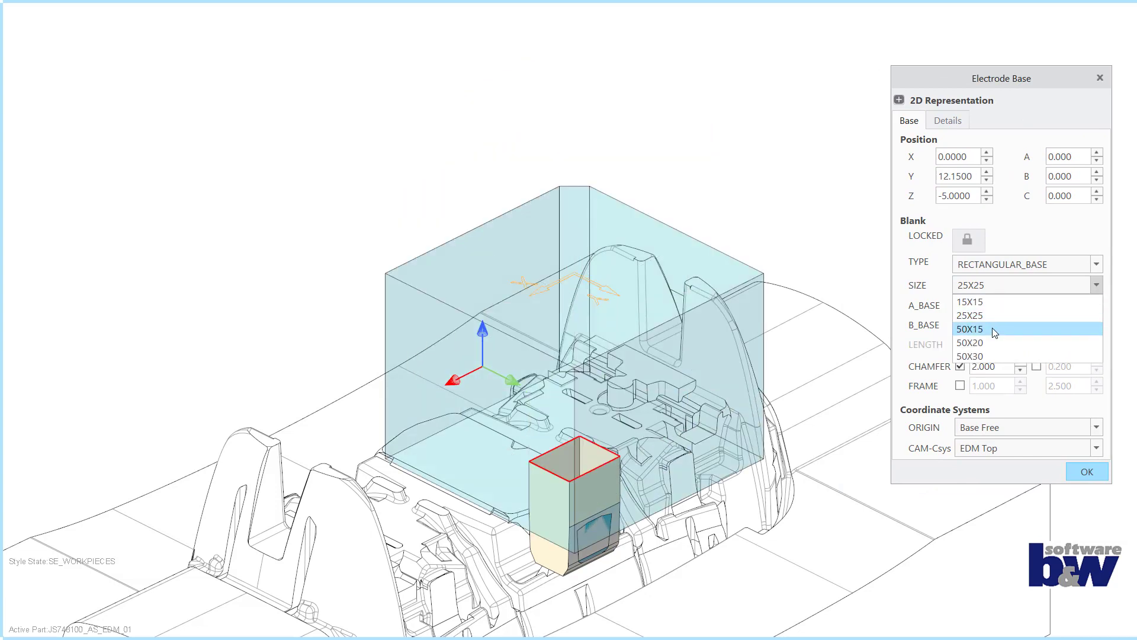
pyautogui.click(971, 328)
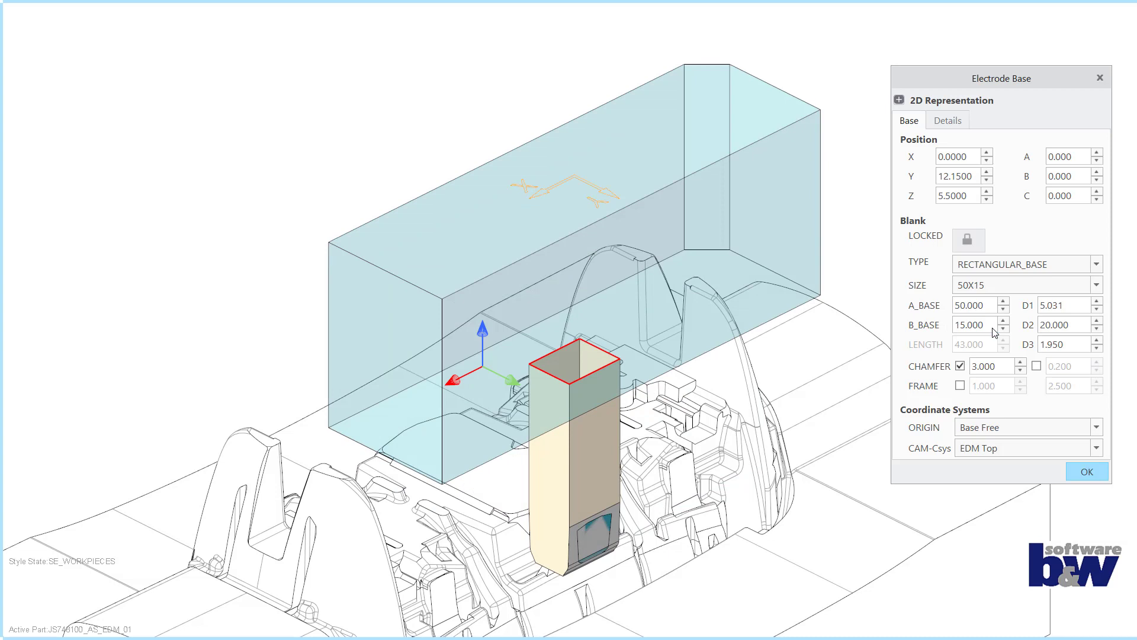
pyautogui.click(1087, 471)
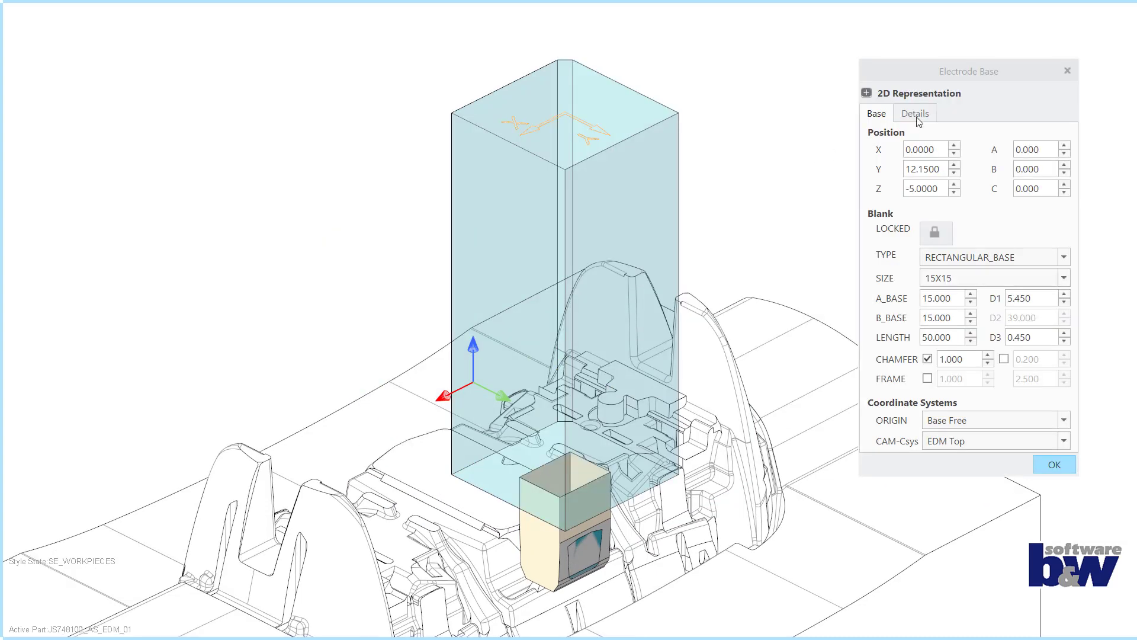
# Set Burn-Area to Exact Calculation, leave Holder Type empty and confirm the base settings
pyautogui.click(914, 114)
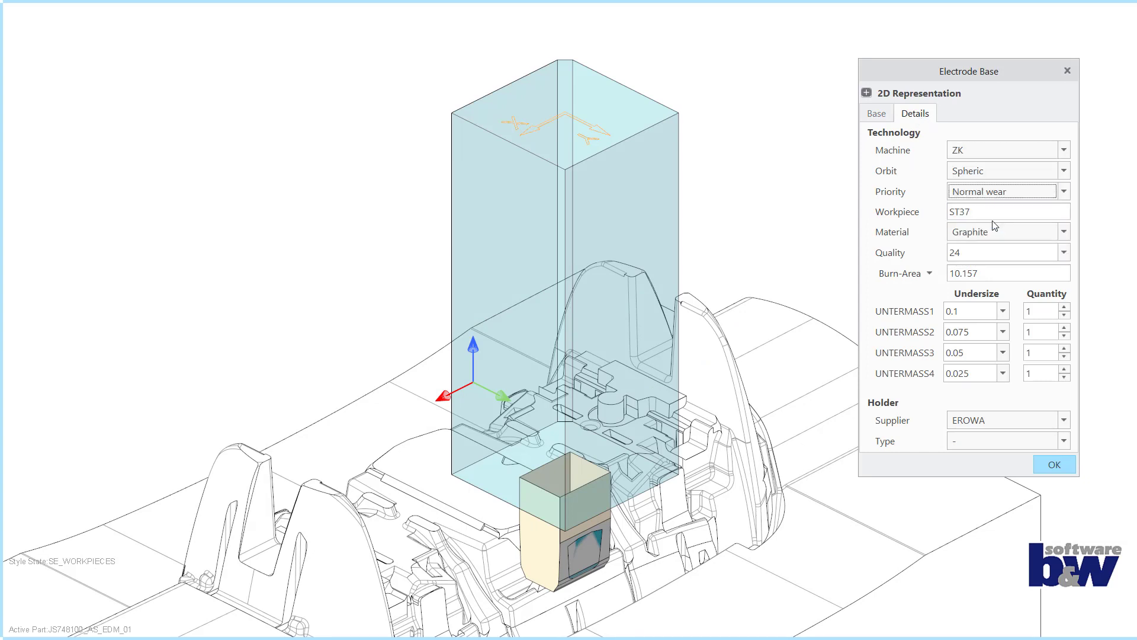
pyautogui.click(929, 273)
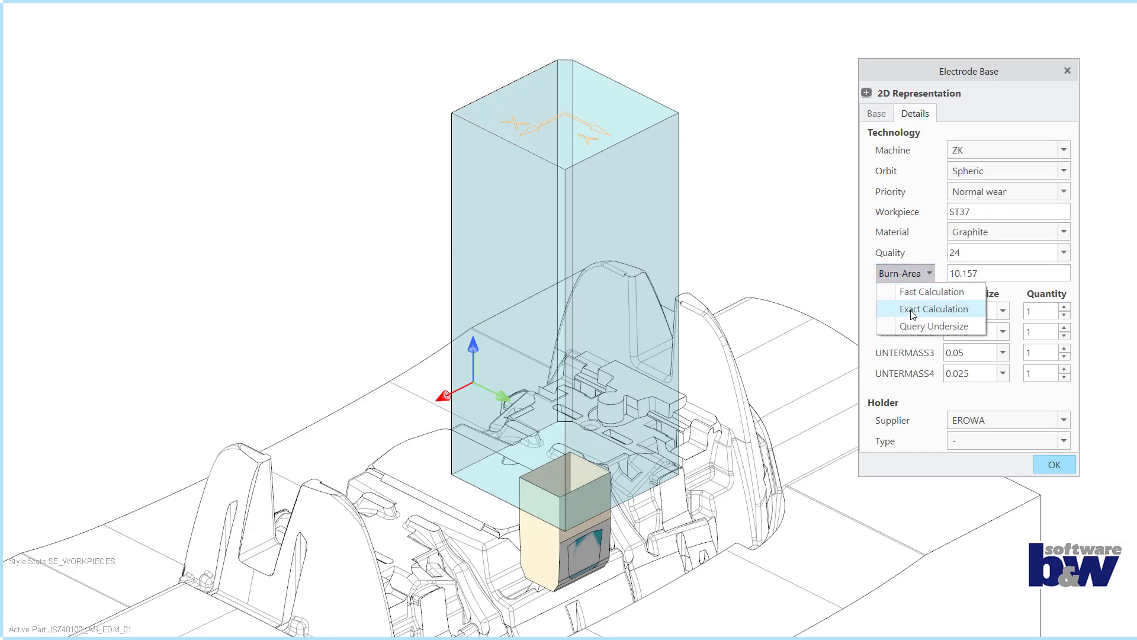
pyautogui.click(934, 307)
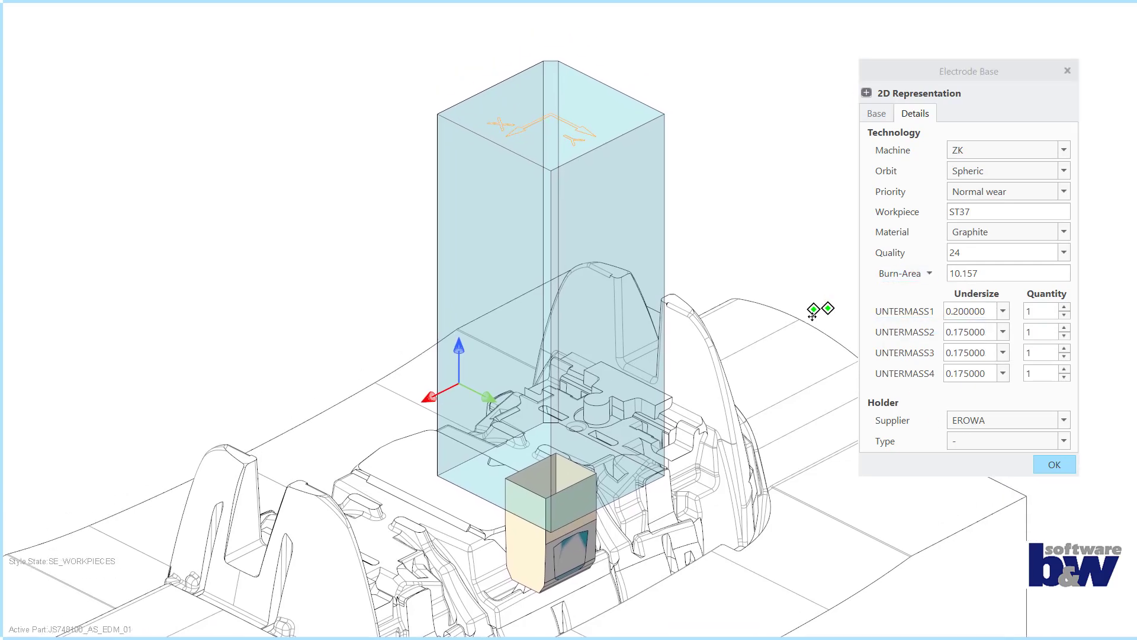
pyautogui.click(1063, 440)
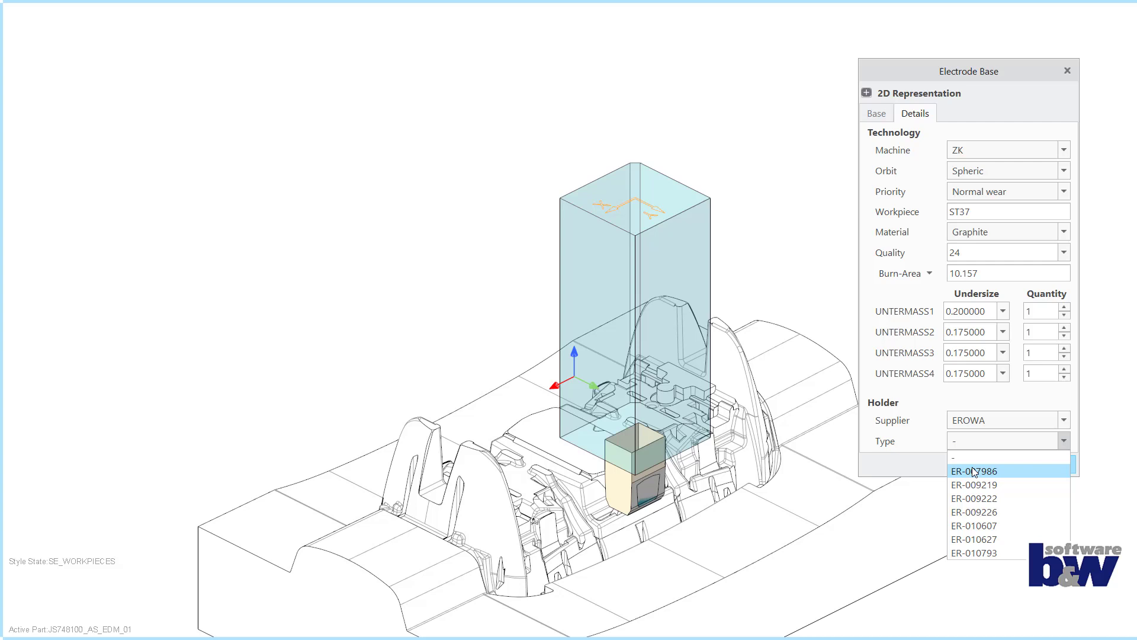
pyautogui.click(974, 470)
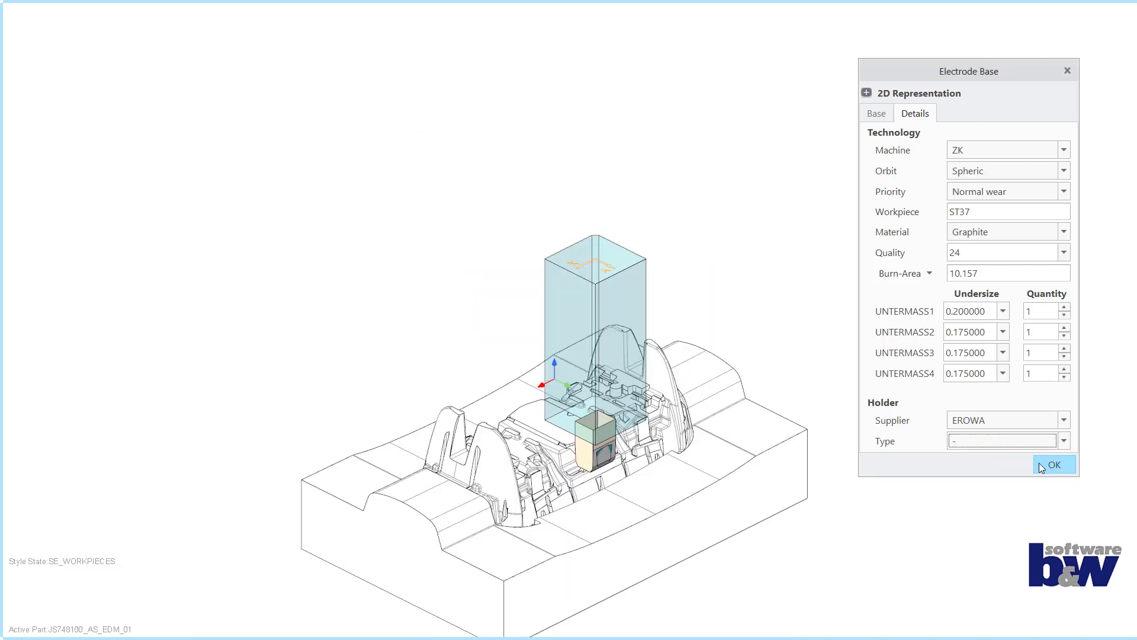
pyautogui.click(1053, 464)
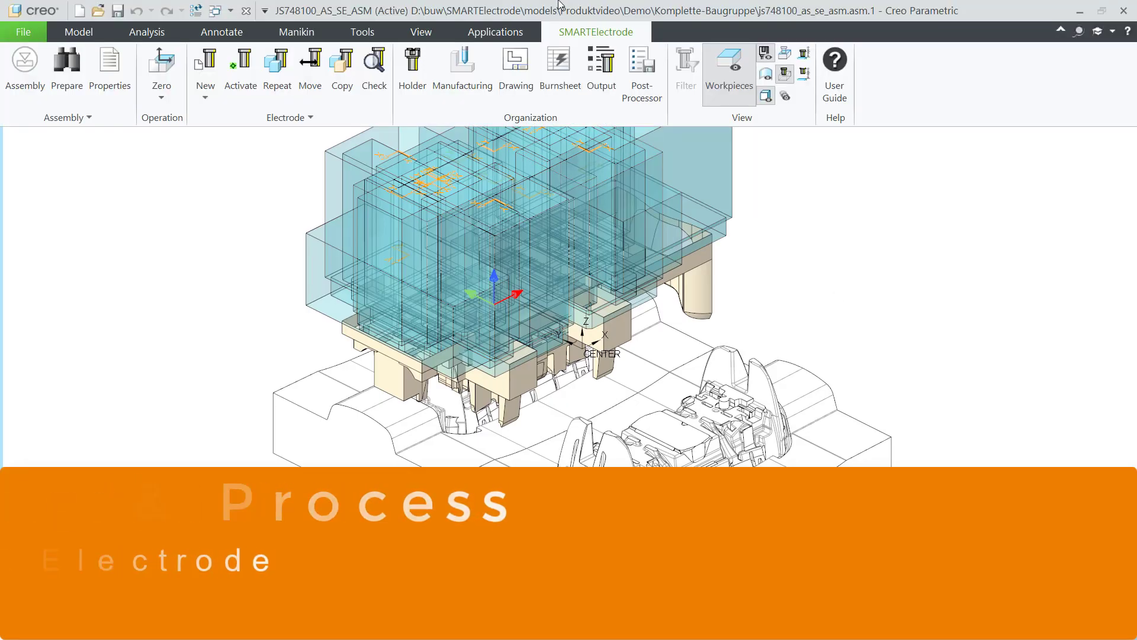
# Copy the 26 selected electrodes onto the second insert with a 90° Z rotation
pyautogui.click(727, 68)
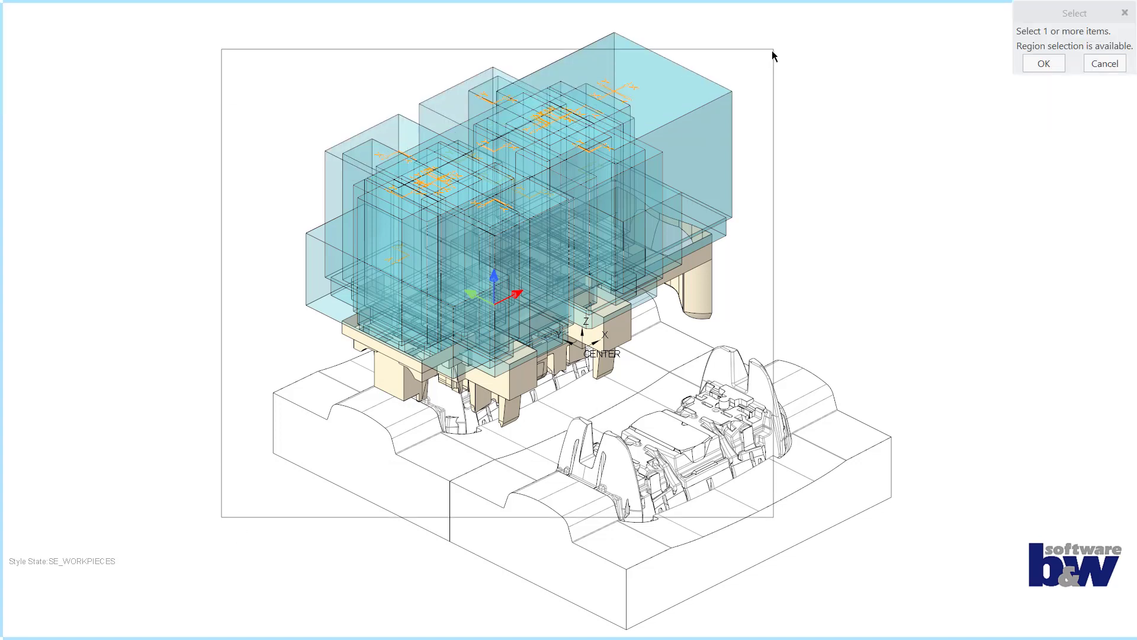
pyautogui.click(1042, 63)
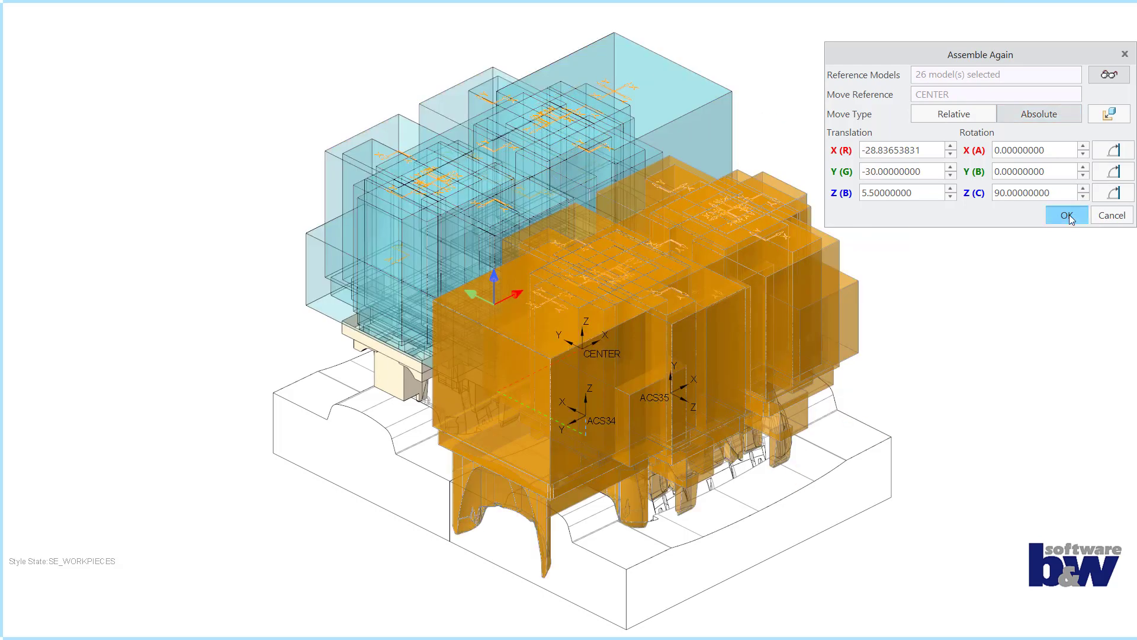
pyautogui.click(1066, 214)
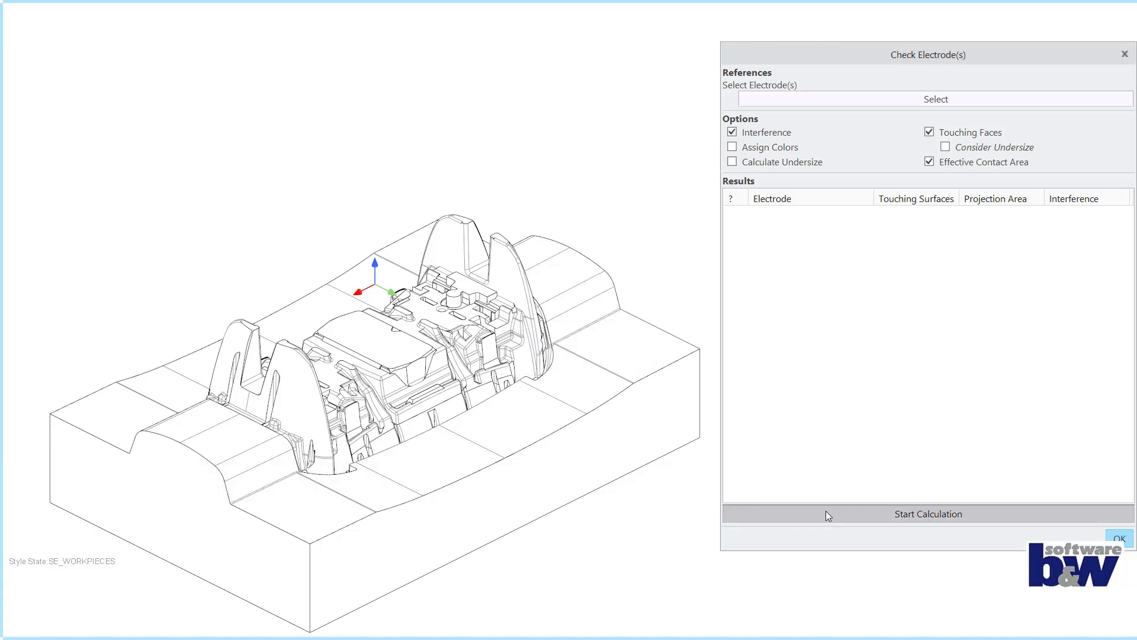
# Run the Interference, Touching Faces and Effective Contact Area check and close it
pyautogui.click(926, 512)
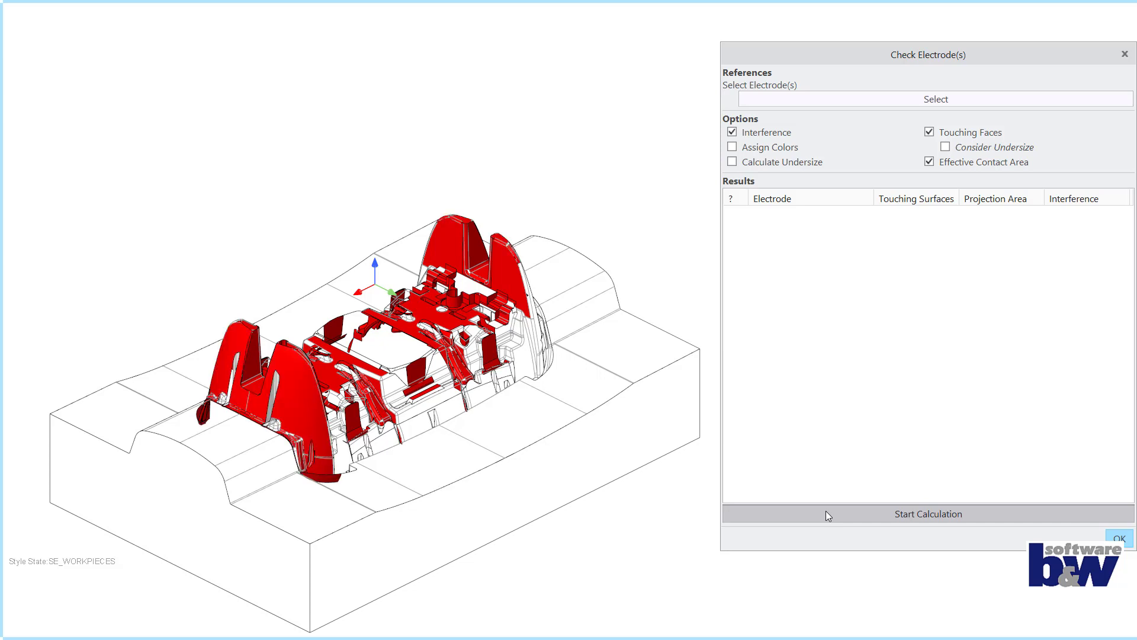
pyautogui.click(926, 513)
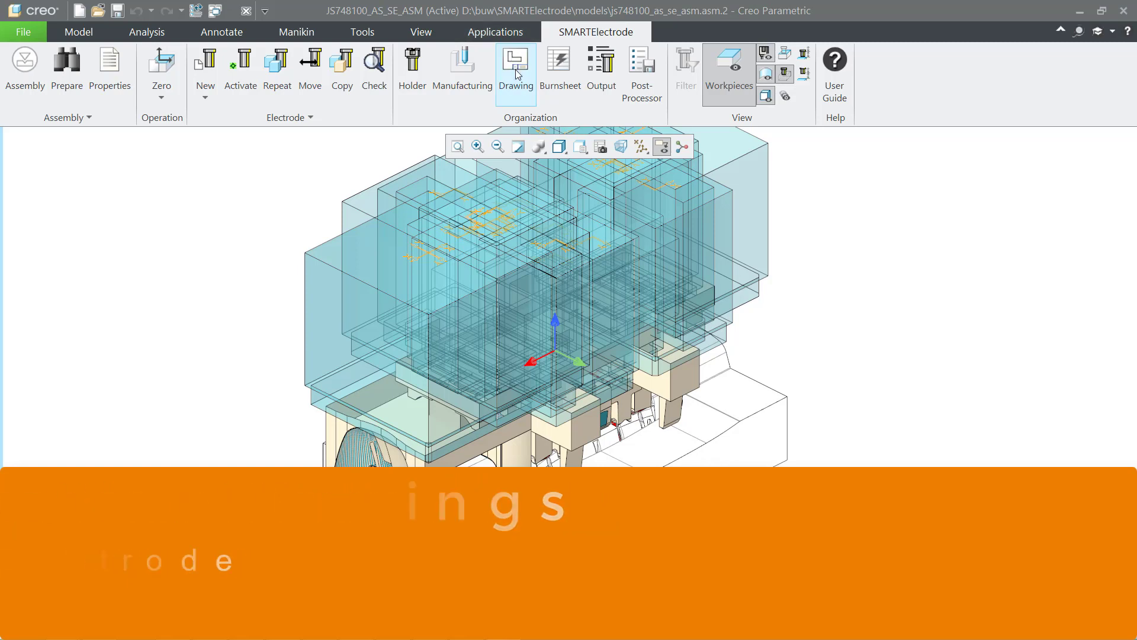
# Generate BOM, workpiece, electrode and position drawings and view sheet Blatt 1 of JS748100_AS_EDM_14.DRW
pyautogui.click(515, 64)
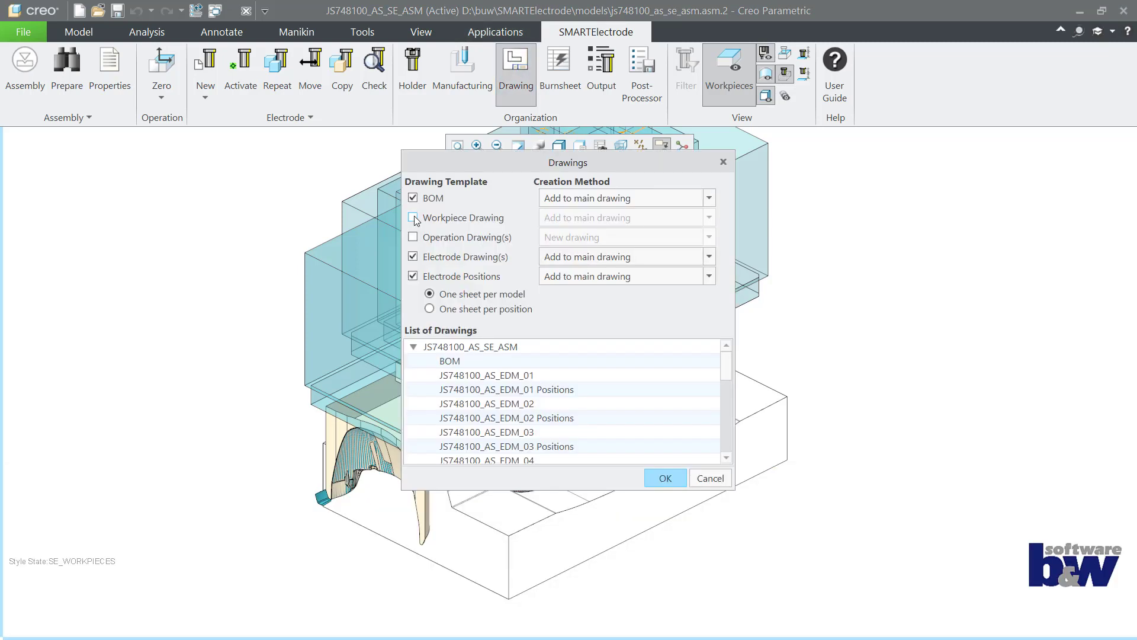
pyautogui.click(412, 217)
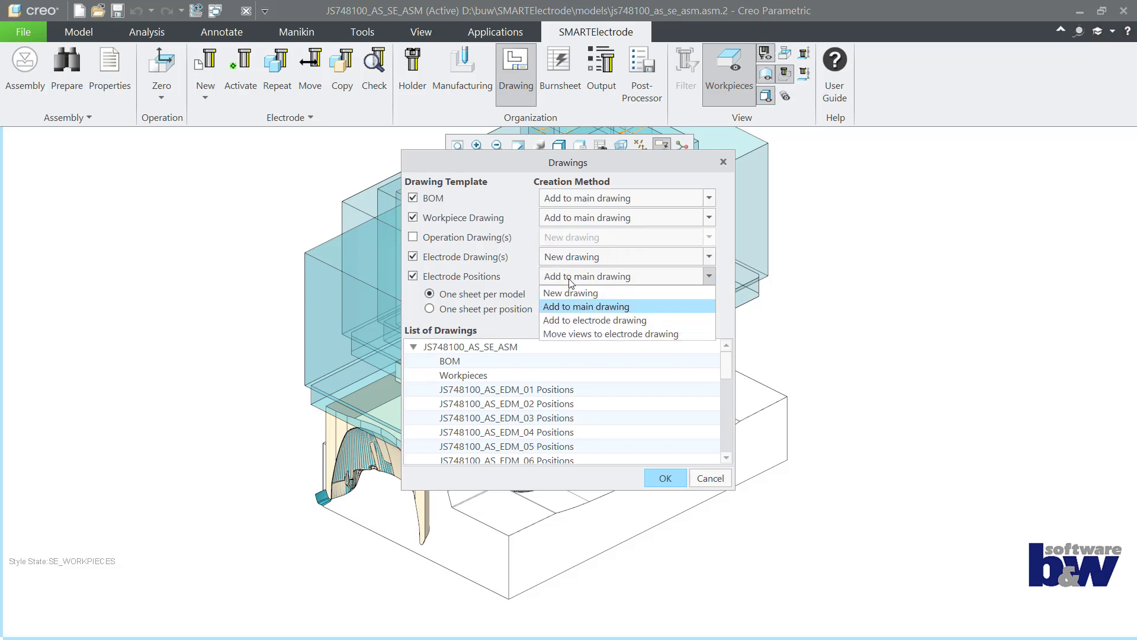
pyautogui.click(663, 477)
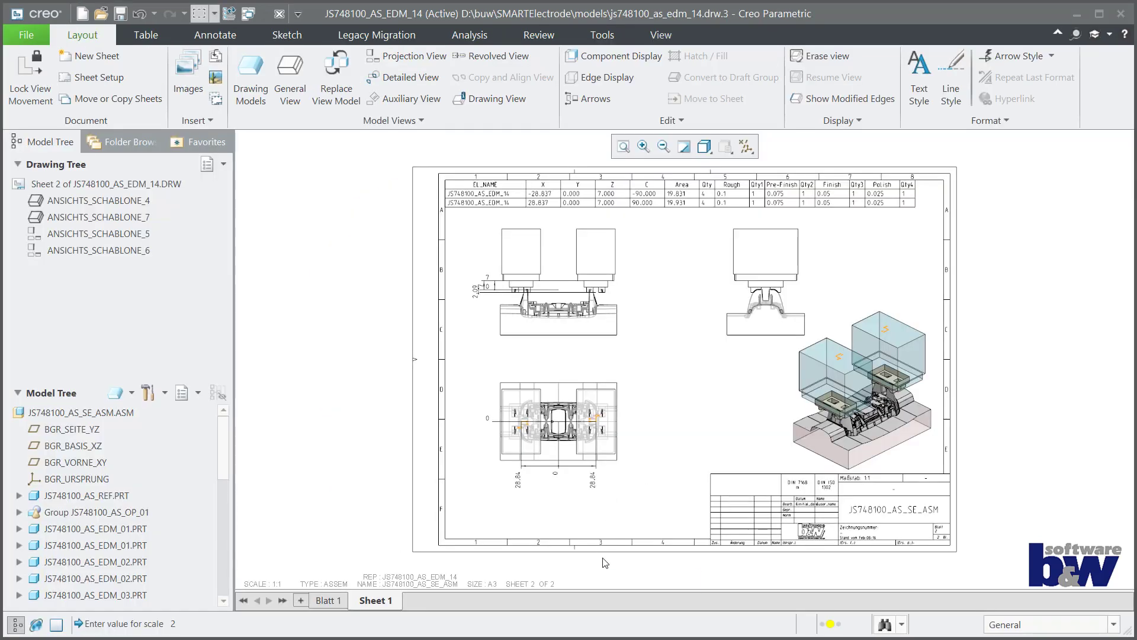
pyautogui.click(326, 599)
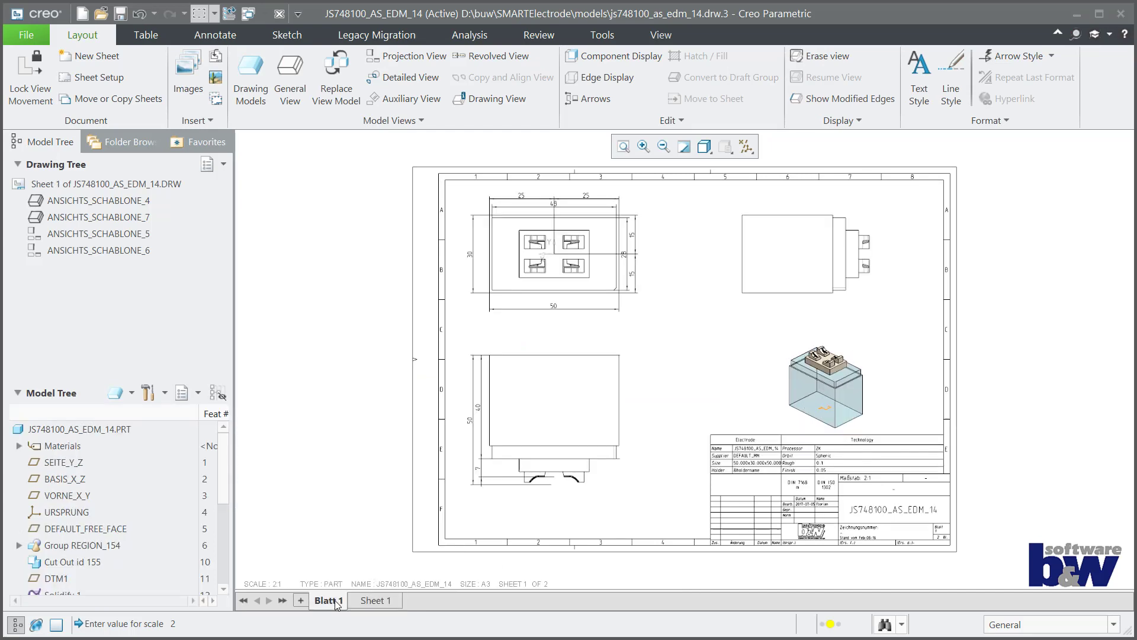
pyautogui.click(462, 69)
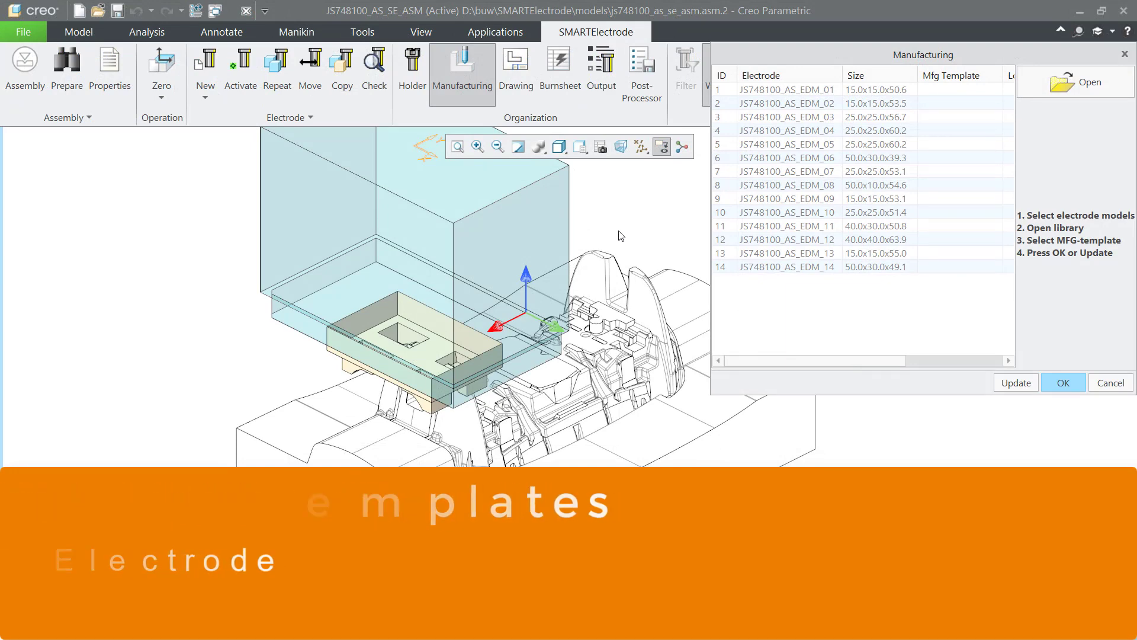
# Assign the mfg_moduleworks manufacturing template to electrode JS748100_AS_EDM_14 and confirm
pyautogui.click(798, 266)
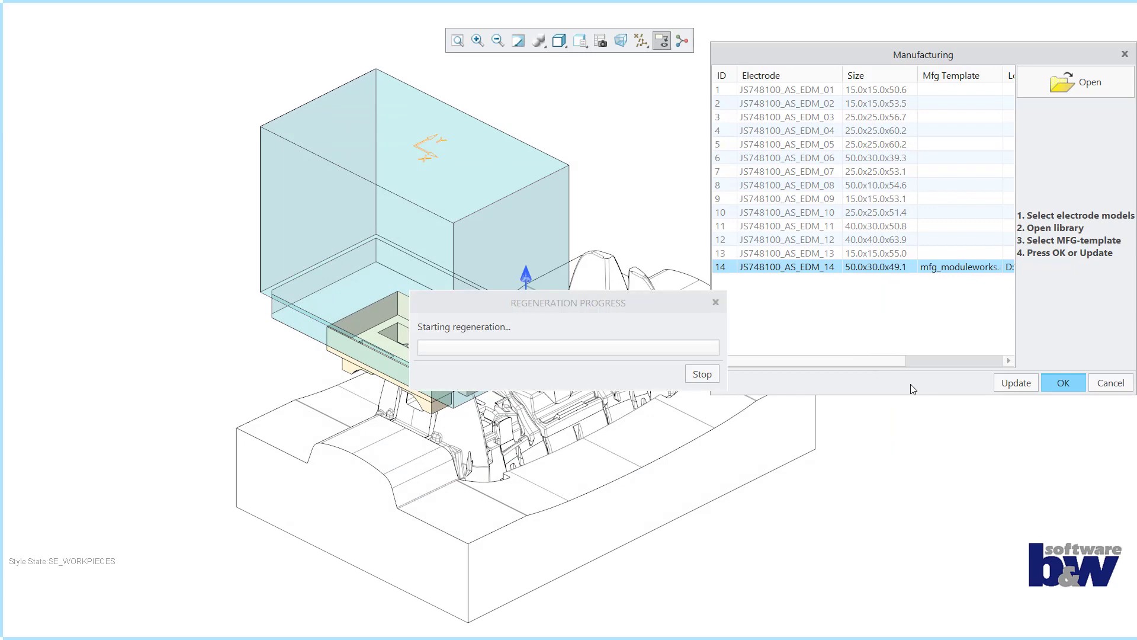
pyautogui.click(1063, 382)
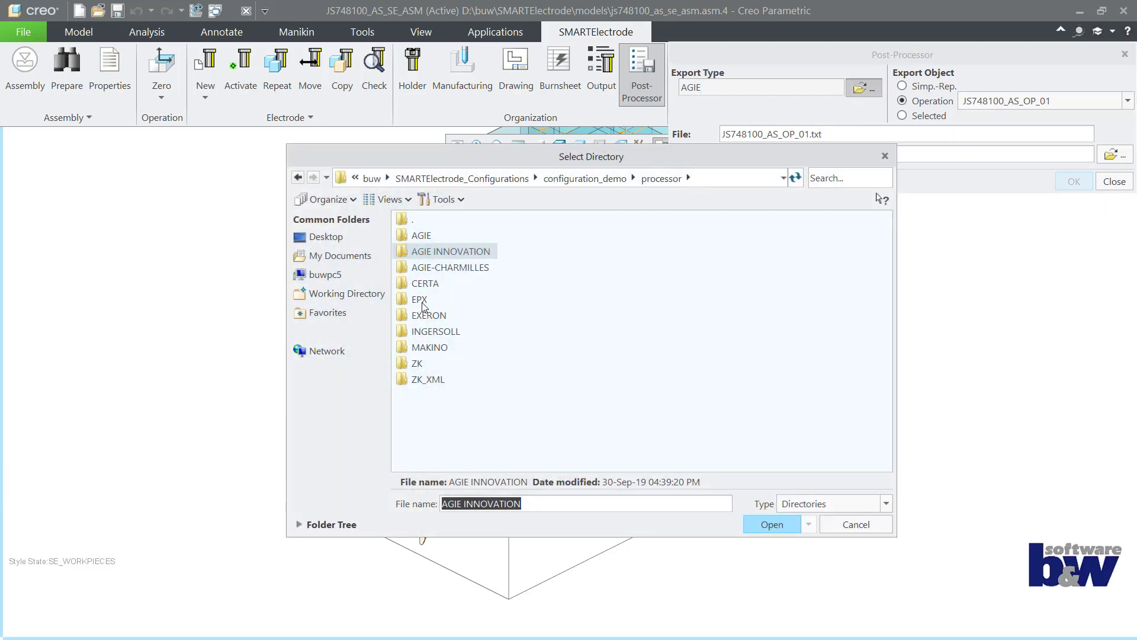
# Switch the JS748100_AS_OP_01 export type to INGERSOLL, writing JS748100_AS_OP_01.ING, then close
pyautogui.click(435, 330)
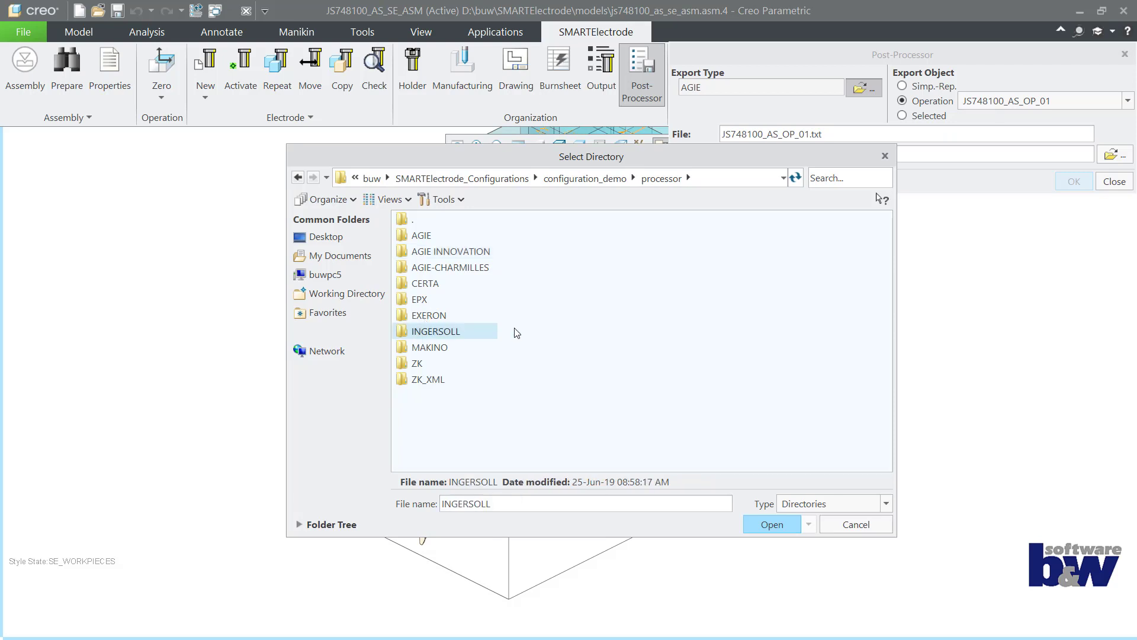
pyautogui.click(771, 523)
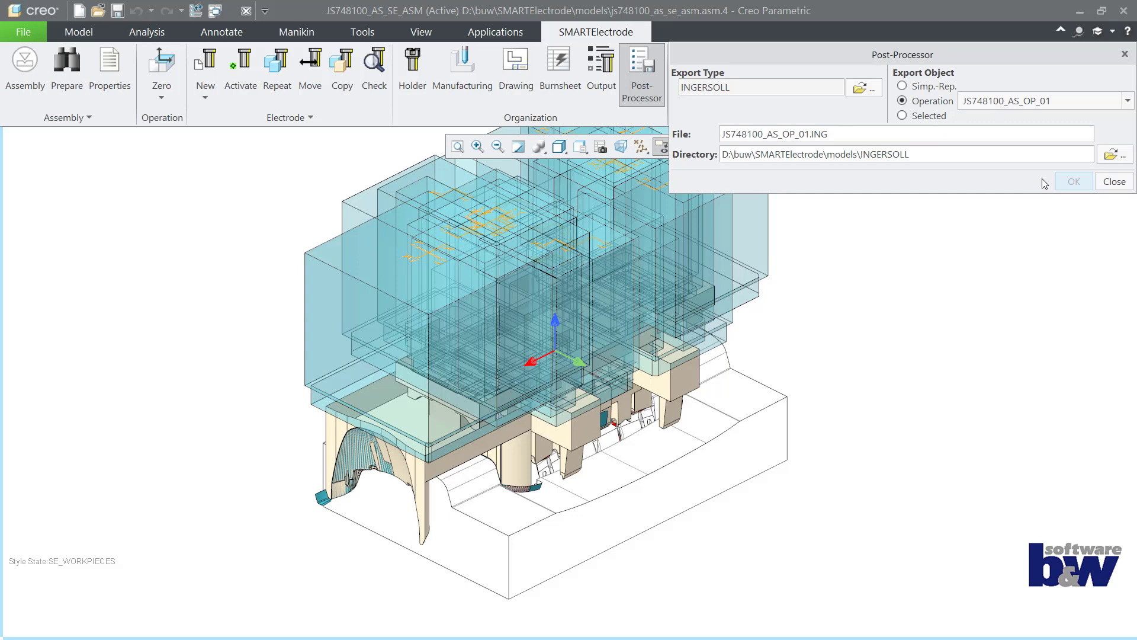
pyautogui.click(1113, 180)
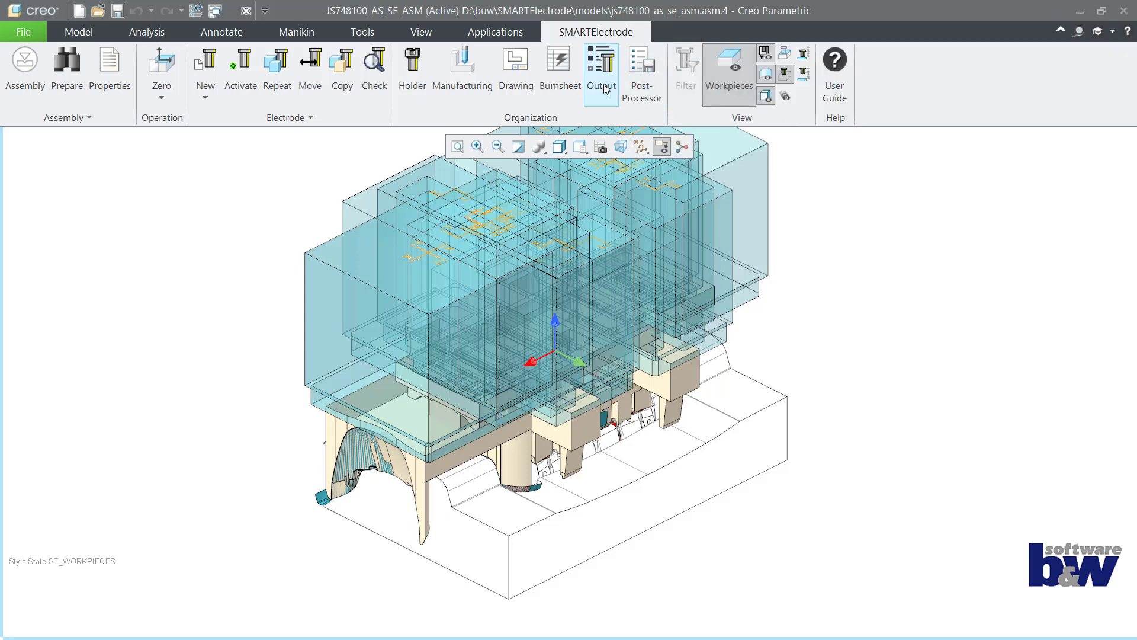
# Set the Output export type for JS748100_AS_OP_01 to STEP
pyautogui.click(601, 69)
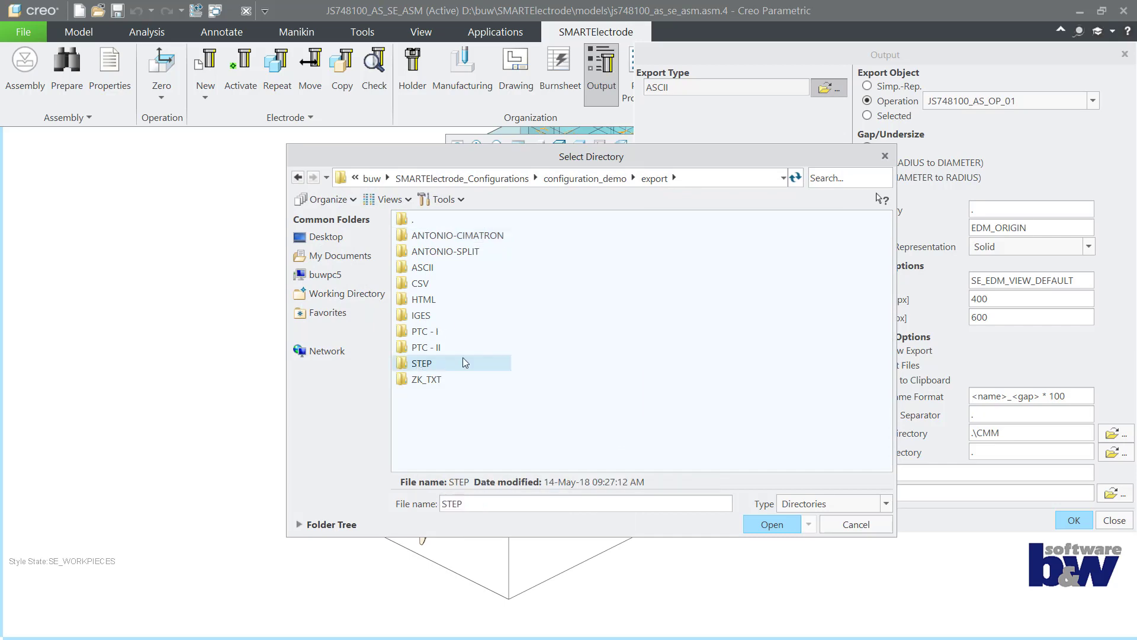
pyautogui.click(771, 523)
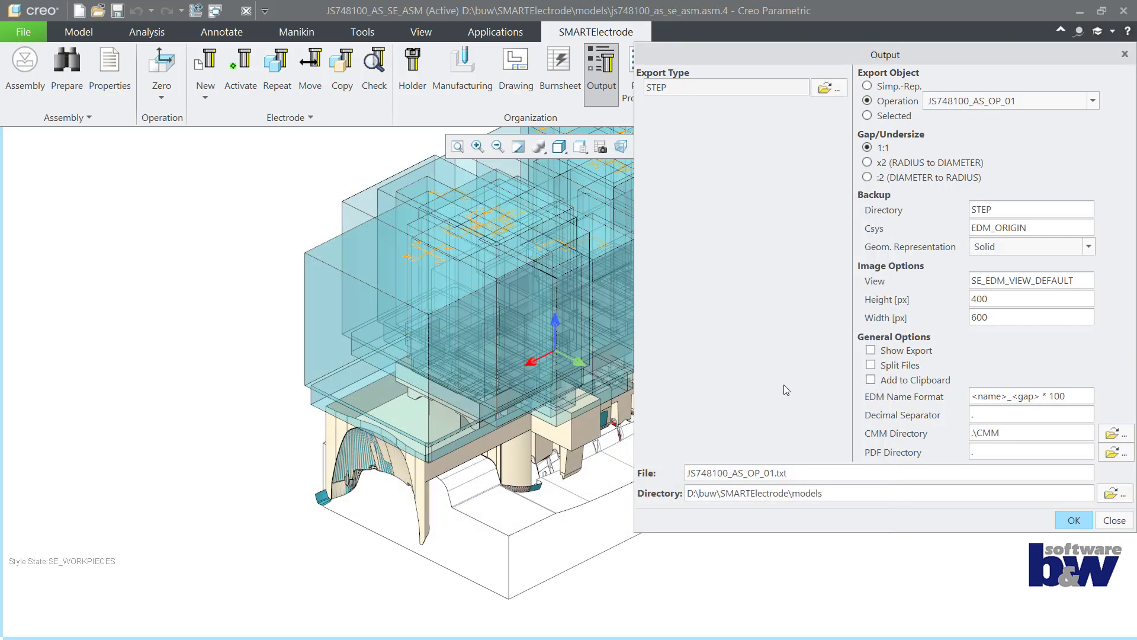